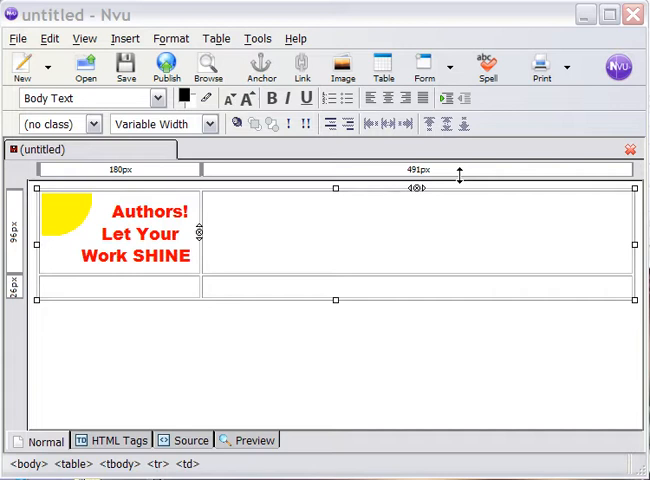
{"action": "mouse_move", "coordinate": [122, 292]}
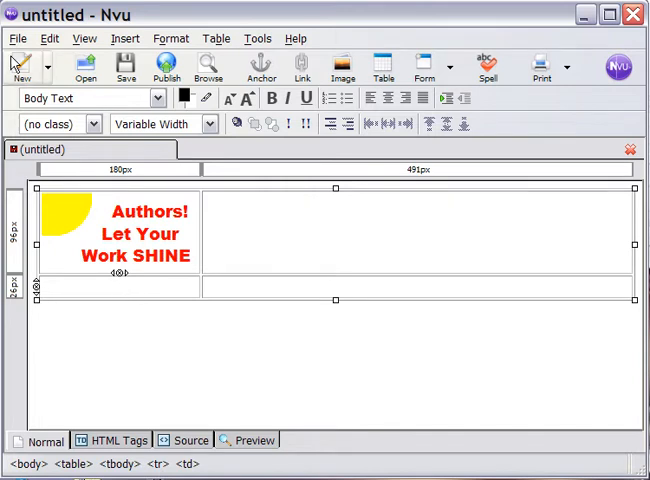
Title the untitled page 'index' and save it as index.html in the lessons folder
{"action": "left_click", "coordinate": [124, 67]}
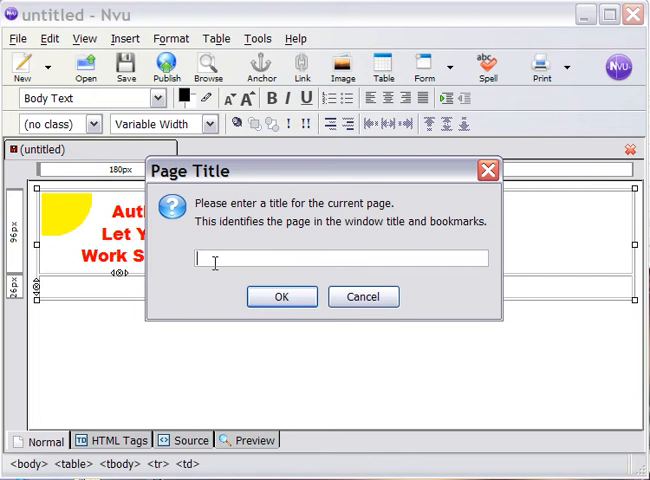
{"action": "type", "text": "index"}
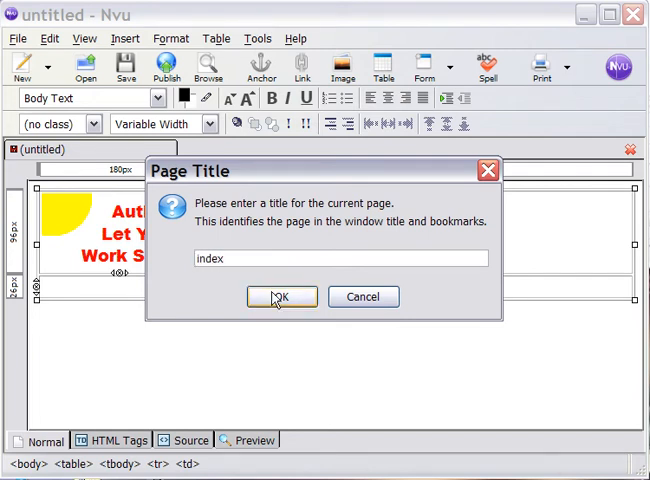
{"action": "left_click", "coordinate": [280, 297]}
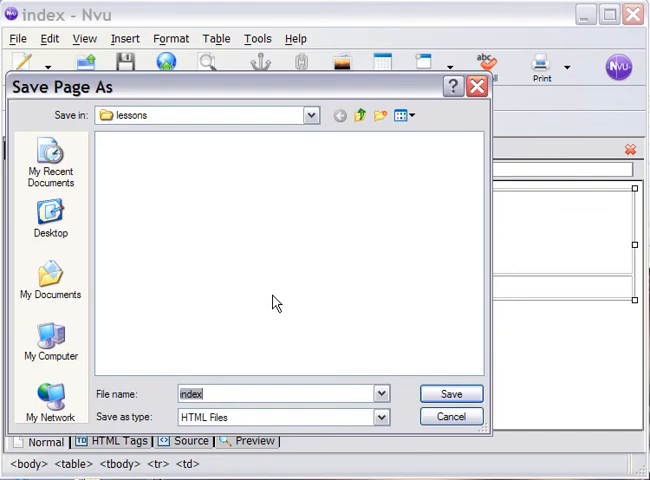
{"action": "mouse_move", "coordinate": [166, 224]}
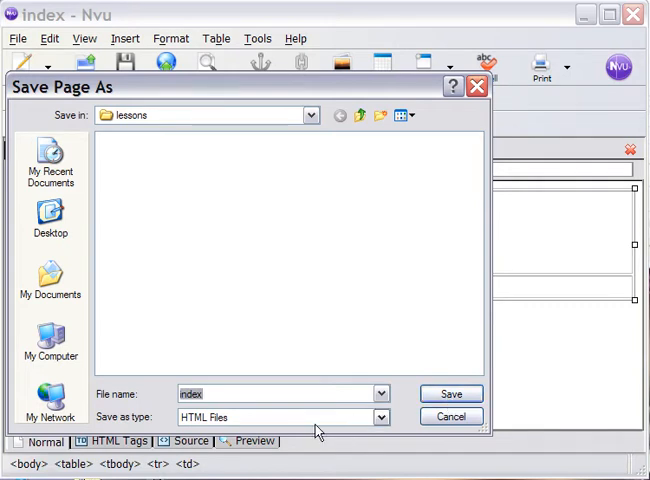
{"action": "left_click", "coordinate": [450, 392]}
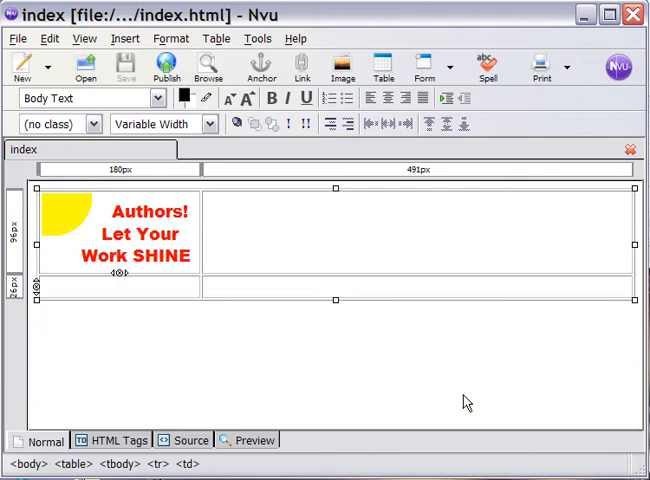
{"action": "mouse_move", "coordinate": [396, 360]}
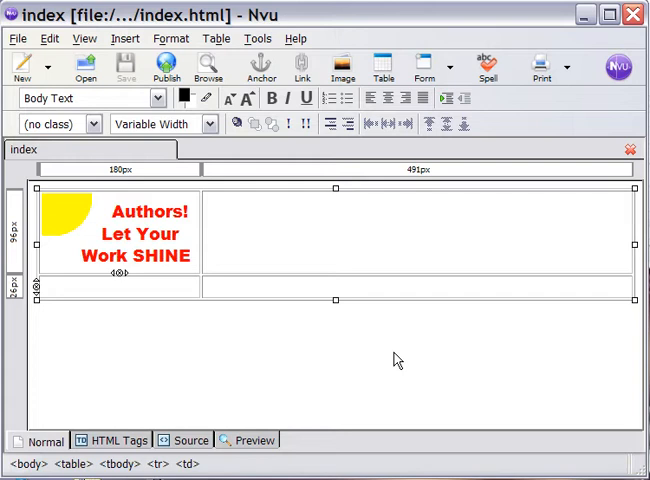
{"action": "mouse_move", "coordinate": [240, 283]}
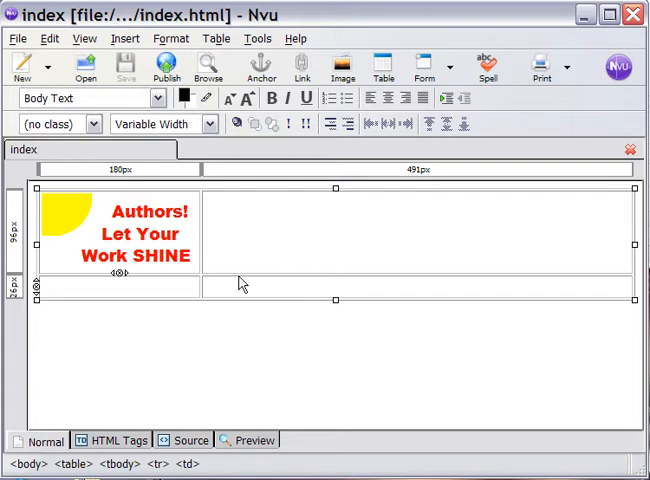
{"action": "mouse_move", "coordinate": [130, 293]}
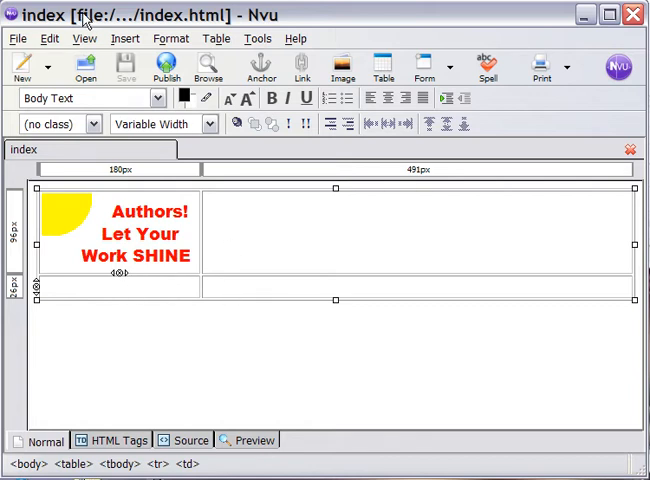
{"action": "mouse_move", "coordinate": [160, 18]}
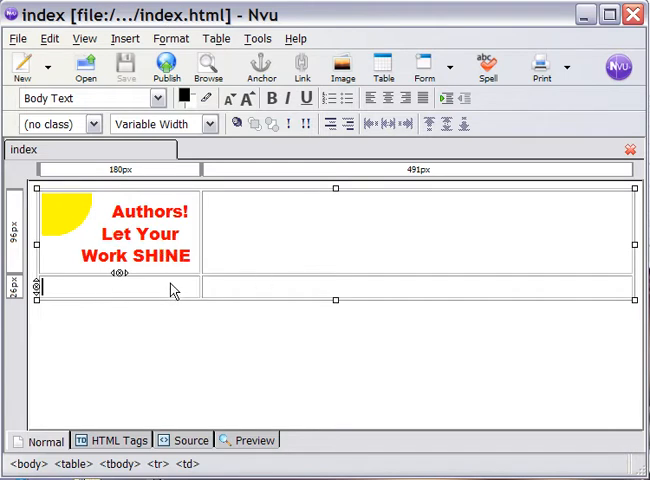
{"action": "mouse_move", "coordinate": [164, 292]}
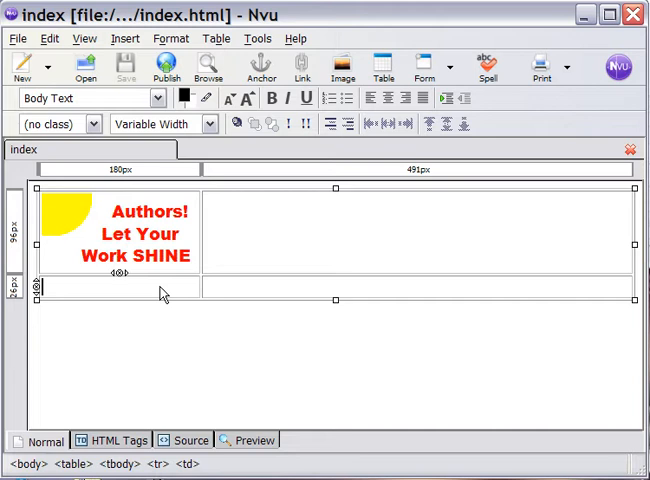
Type menu lines Author Website Lessons, Writing for the Web, Using Images with Text, YouTube Videos
{"action": "type", "text": "Au"}
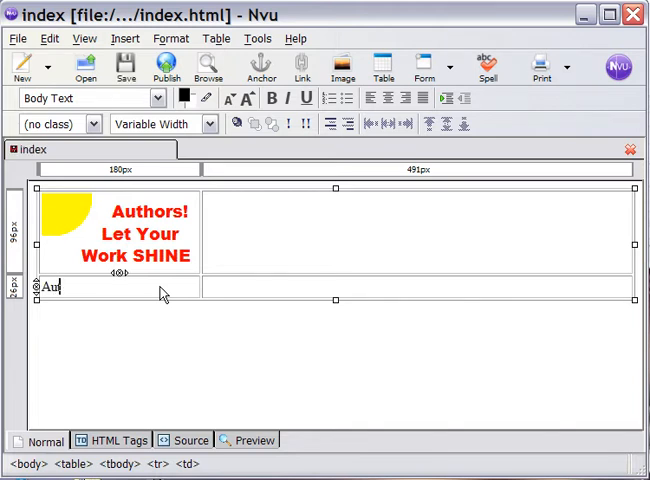
{"action": "type", "text": "thor W"}
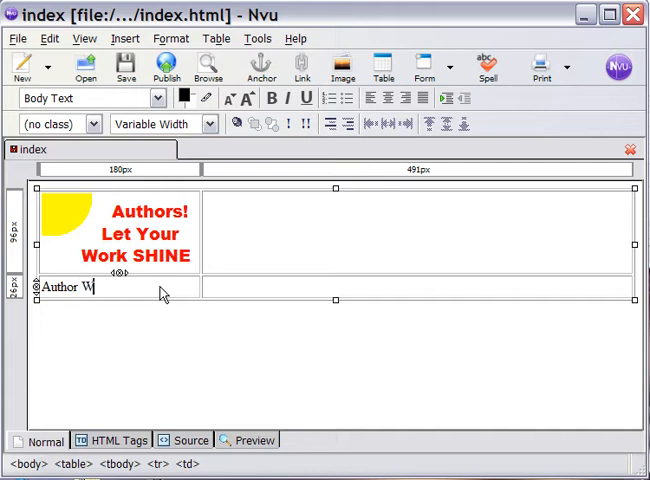
{"action": "type", "text": "ebsite"}
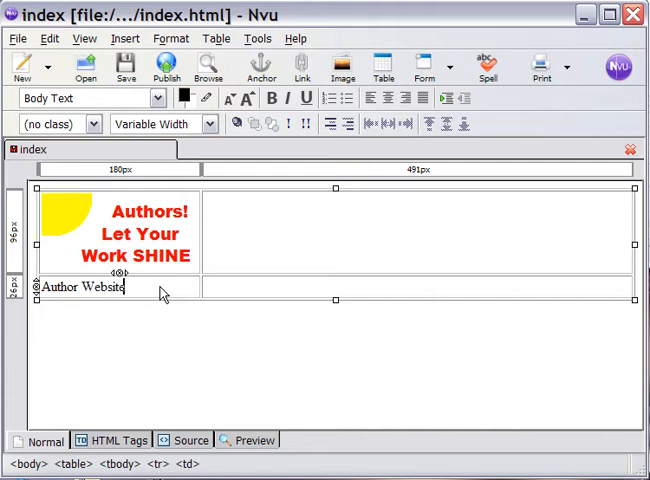
{"action": "type", "text": "Lessons"}
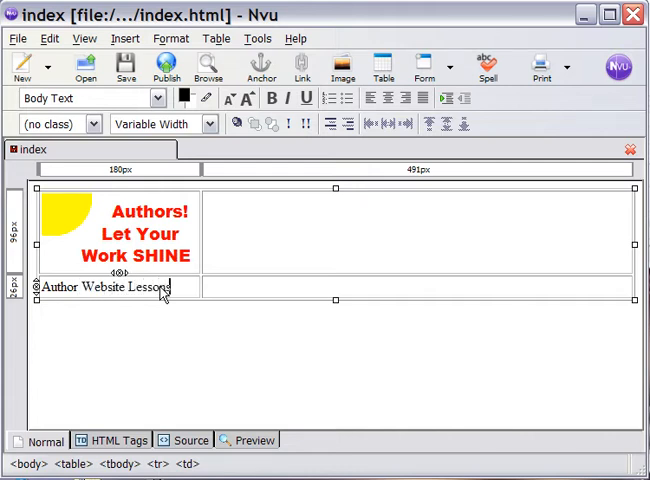
{"action": "mouse_move", "coordinate": [183, 345]}
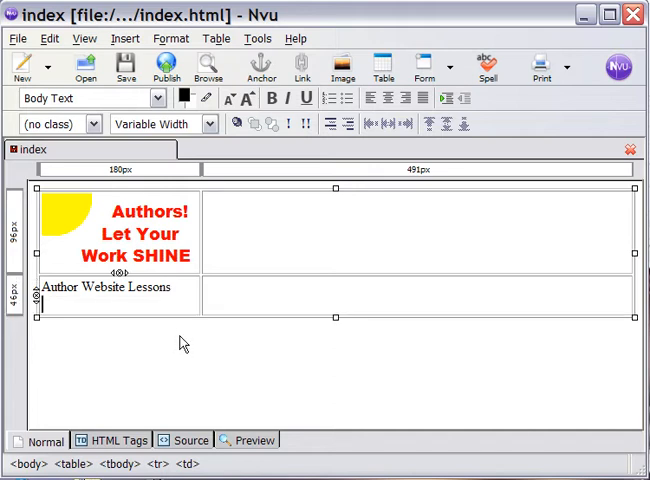
{"action": "type", "text": "Writing"}
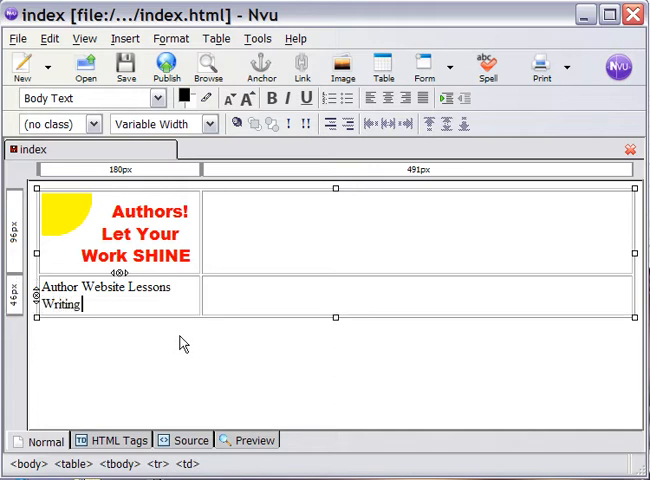
{"action": "type", "text": "for the Web"}
{"action": "type", "text": "Using Imag"}
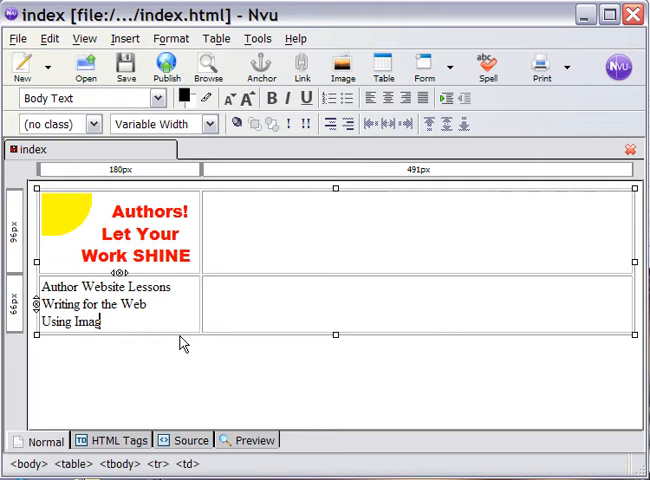
{"action": "type", "text": "es"}
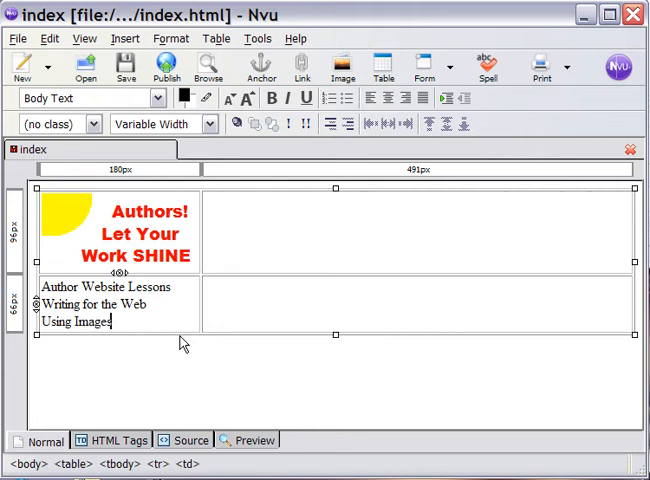
{"action": "type", "text": "with Text"}
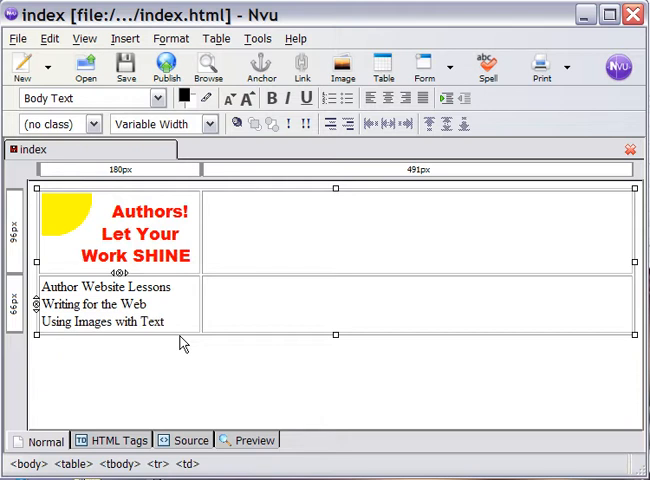
{"action": "type", "text": "Your"}
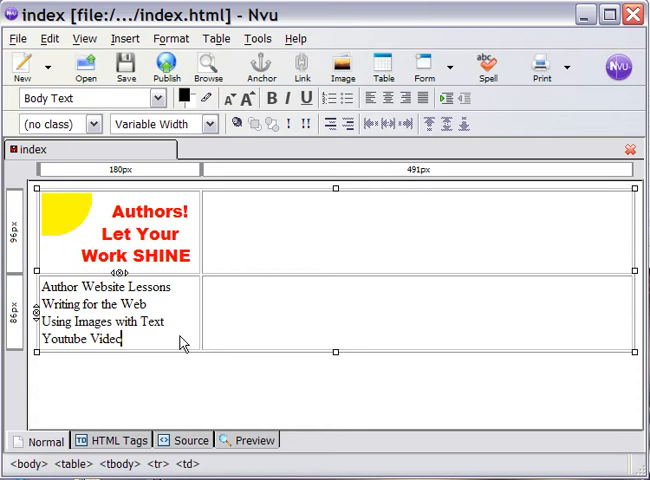
{"action": "type", "text": "s"}
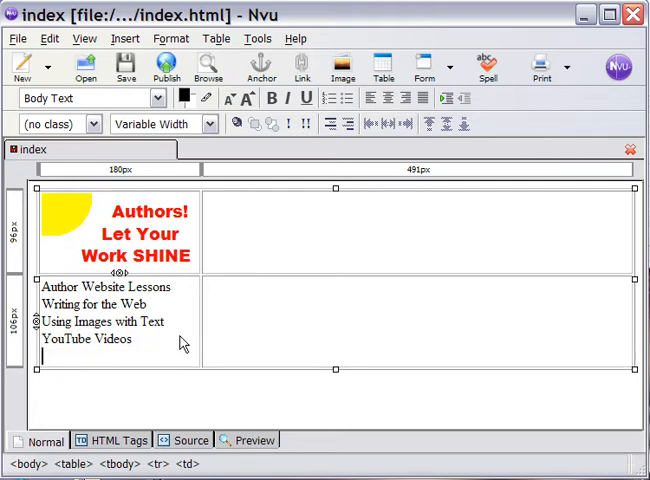
Add Visitors and Traffic, Contact, and 'Copyright 2009 by Morris Rosenthal', then select the menu lines
{"action": "type", "text": "Visitors"}
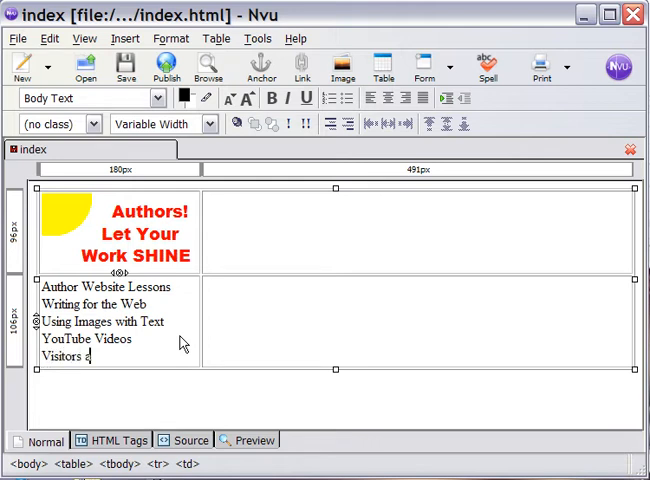
{"action": "type", "text": "and"}
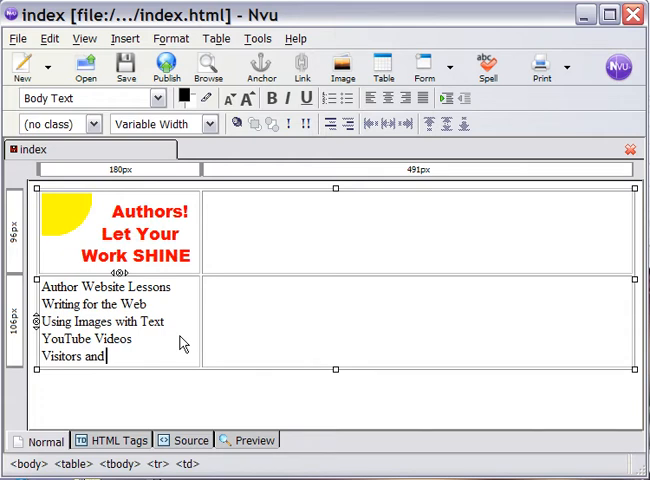
{"action": "type", "text": "Traffic"}
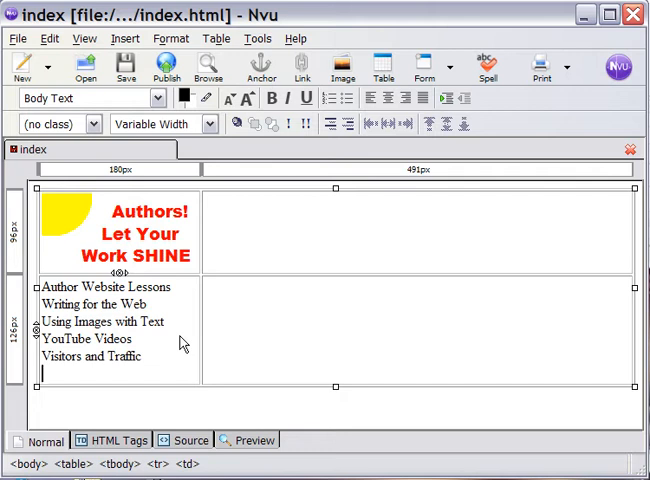
{"action": "type", "text": "Contact"}
{"action": "type", "text": "Copyright"}
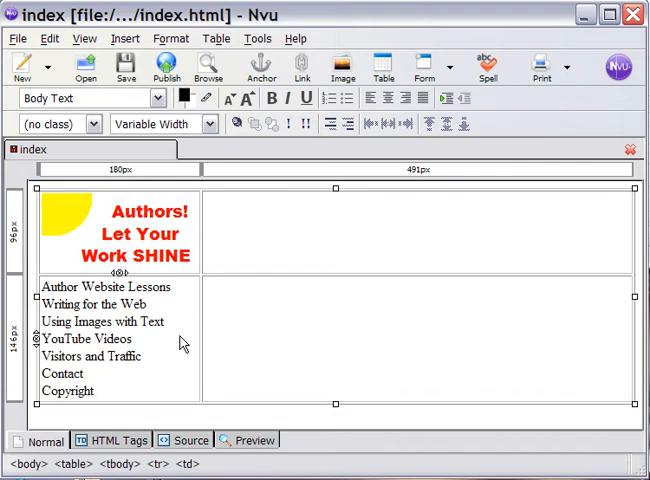
{"action": "type", "text": "2009 by"}
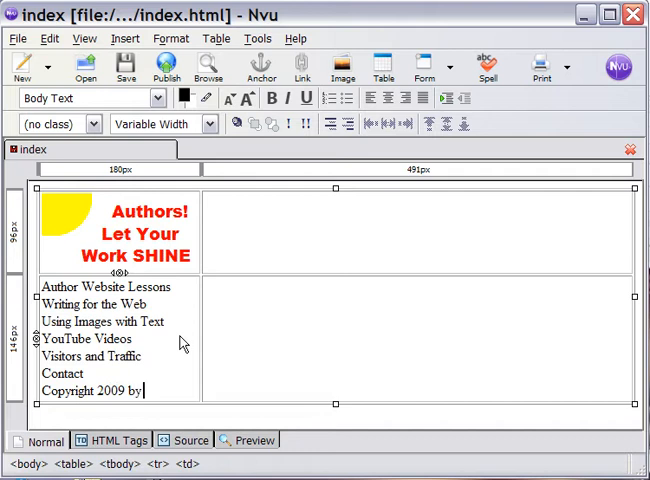
{"action": "type", "text": "Morris ROS"}
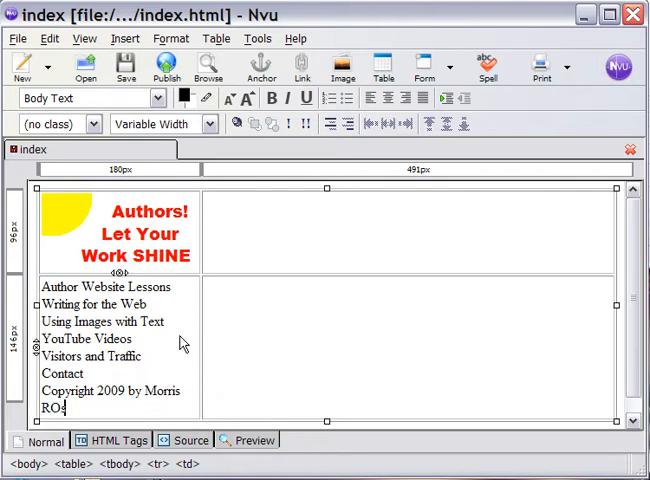
{"action": "type", "text": "senthal"}
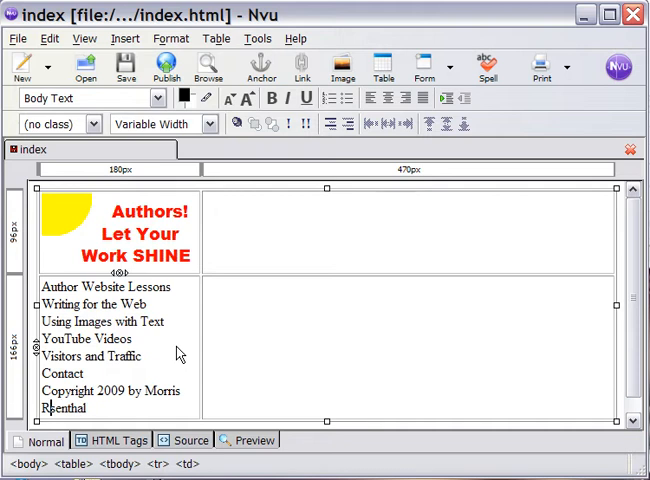
{"action": "left_click_drag", "start_coordinate": [45, 321], "coordinate": [90, 373]}
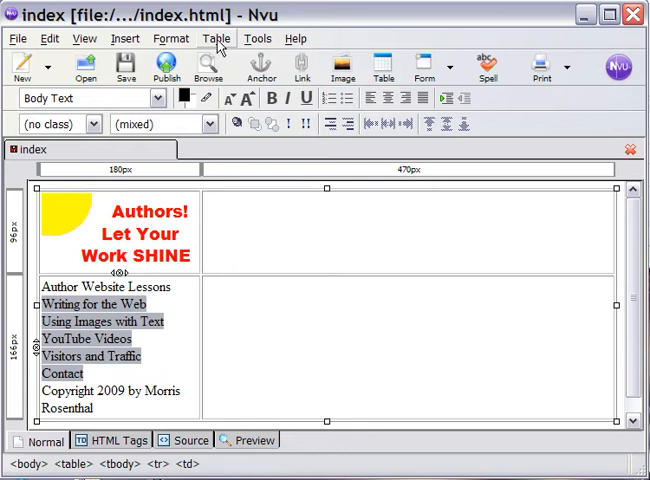
Format the selected lines, Writing for the Web through Contact, as a bulleted list
{"action": "left_click", "coordinate": [168, 39]}
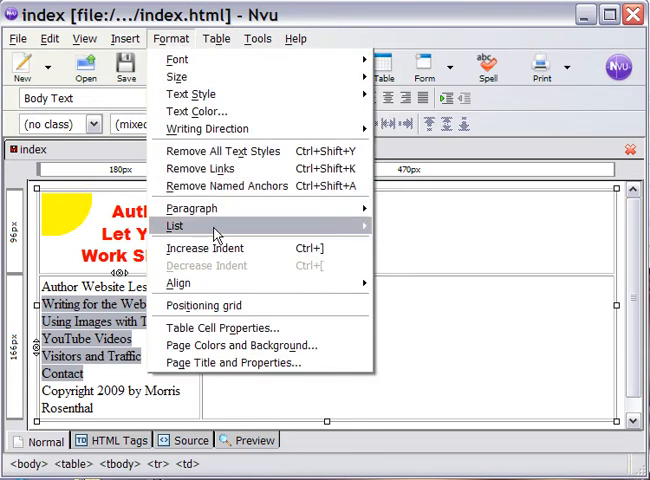
{"action": "left_click", "coordinate": [176, 225]}
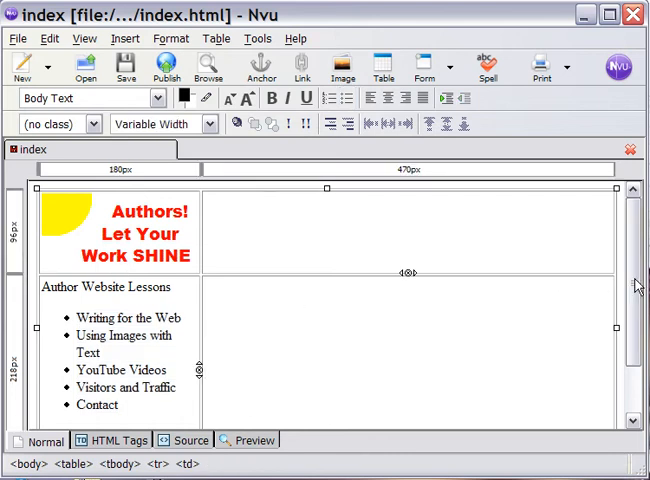
{"action": "scroll", "scroll_direction": "down", "scroll_amount": 3}
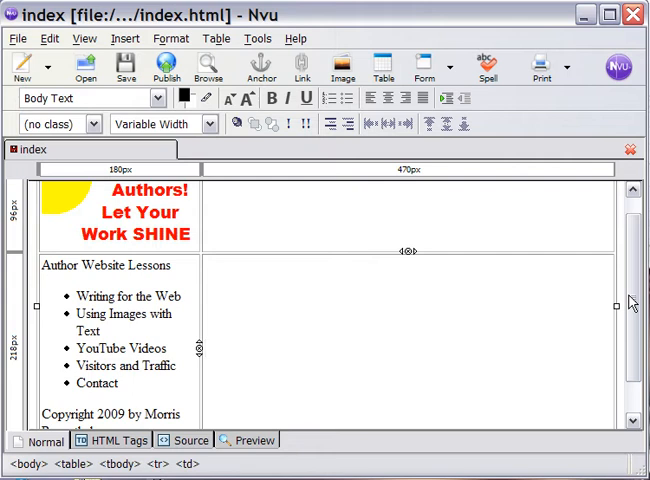
{"action": "mouse_move", "coordinate": [178, 290]}
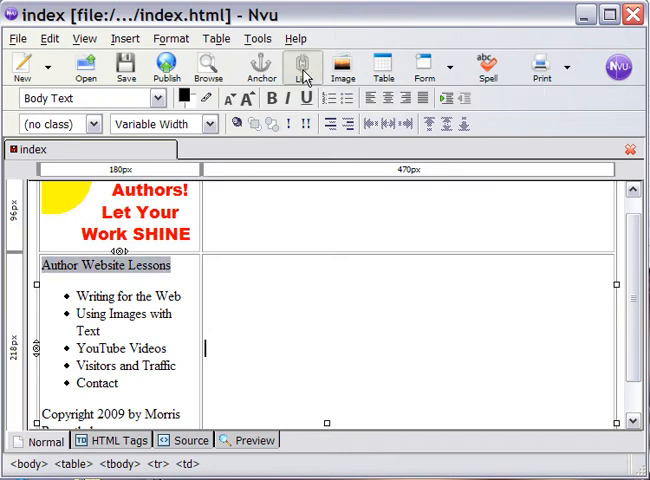
Link Author Website Lessons to the index page
{"action": "left_click", "coordinate": [303, 66]}
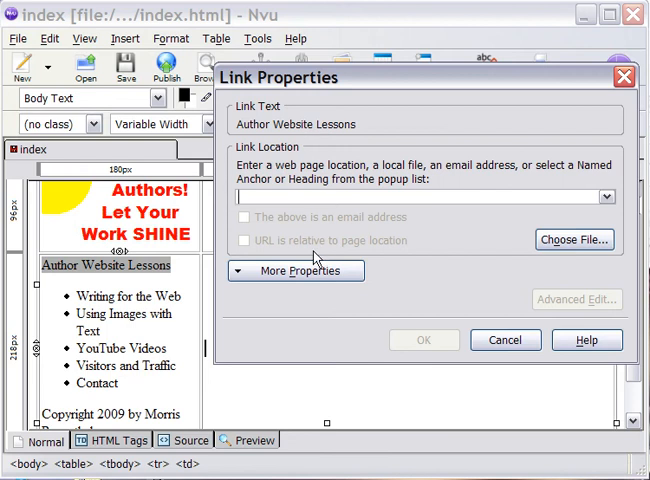
{"action": "type", "text": "index"}
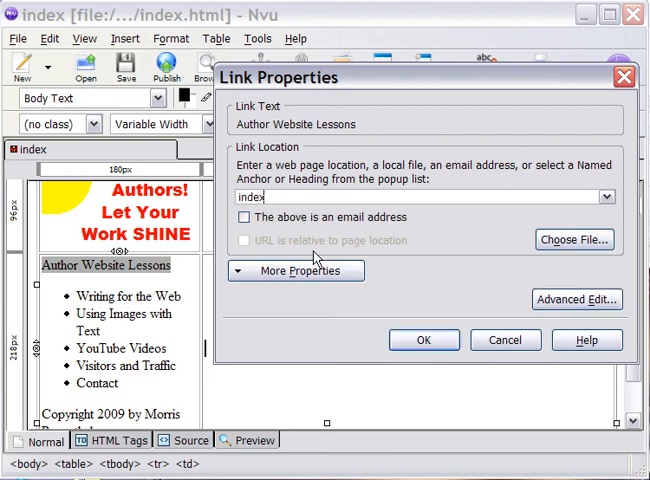
{"action": "type", "text": ".htm"}
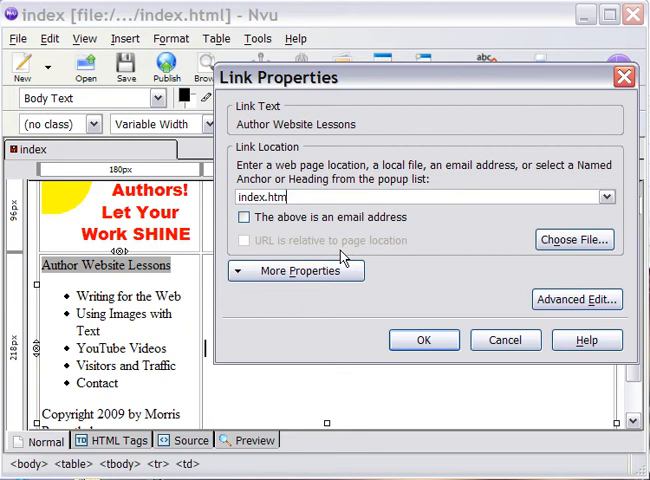
{"action": "left_click", "coordinate": [424, 340]}
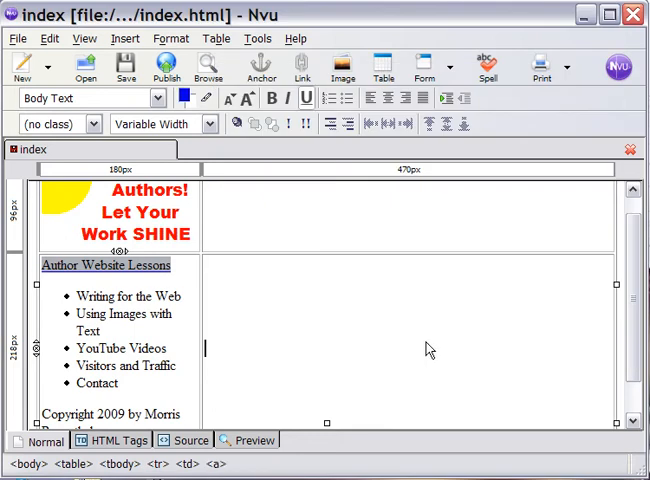
{"action": "mouse_move", "coordinate": [162, 289]}
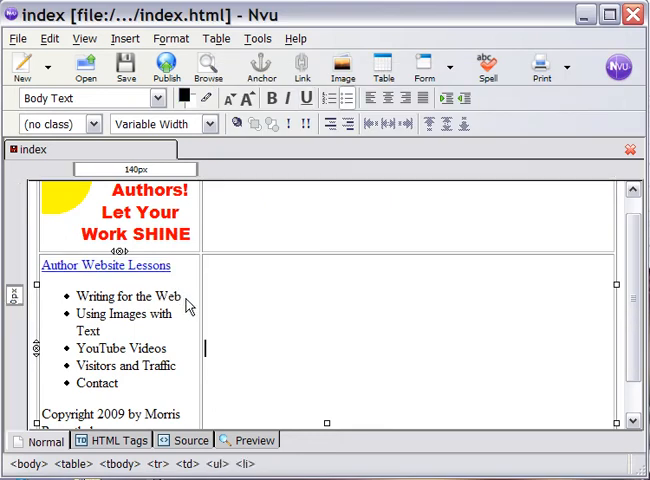
Link Writing for the Web to writing.html
{"action": "double_click", "coordinate": [110, 296]}
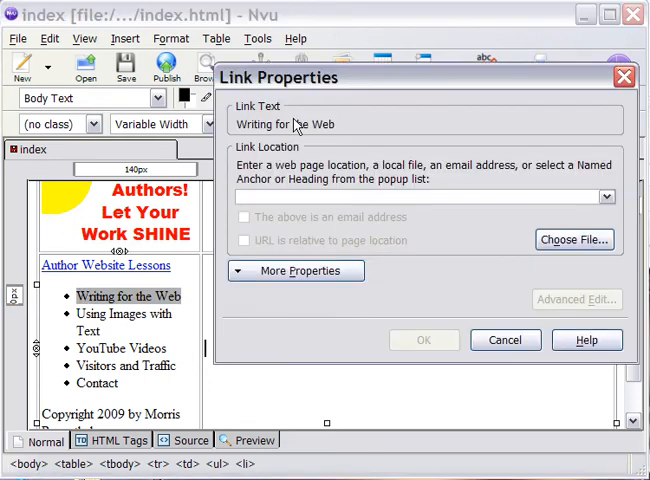
{"action": "type", "text": "writing.html"}
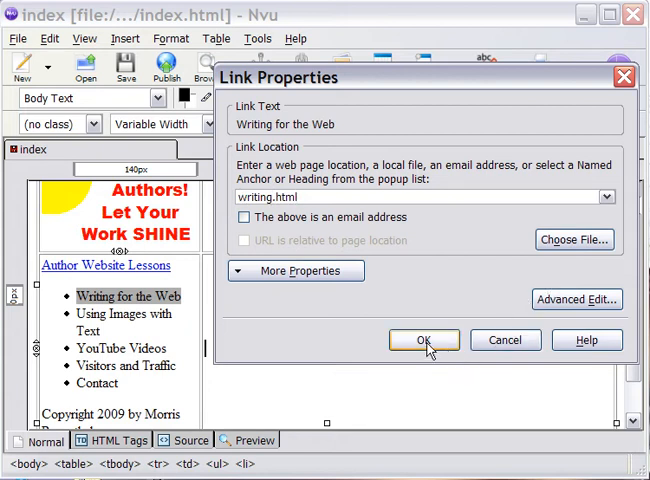
{"action": "left_click", "coordinate": [424, 340]}
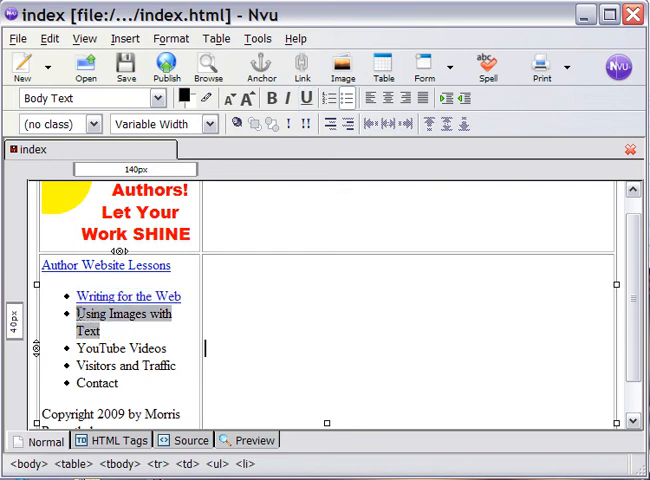
{"action": "mouse_move", "coordinate": [301, 64]}
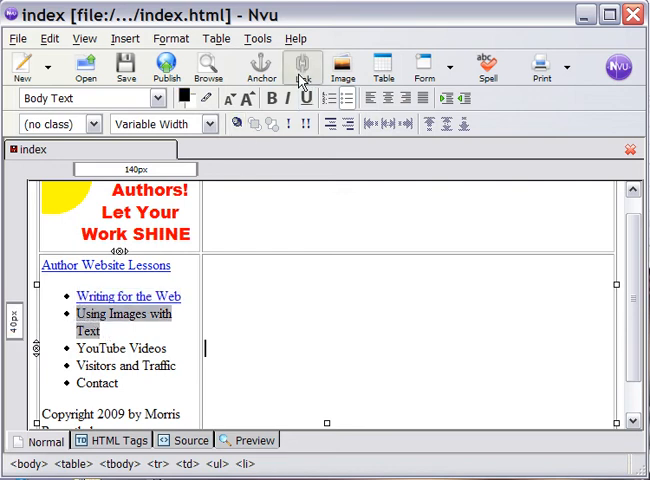
Link Using Images with Text to using.html and YouTube Videos to its page
{"action": "left_click", "coordinate": [302, 64]}
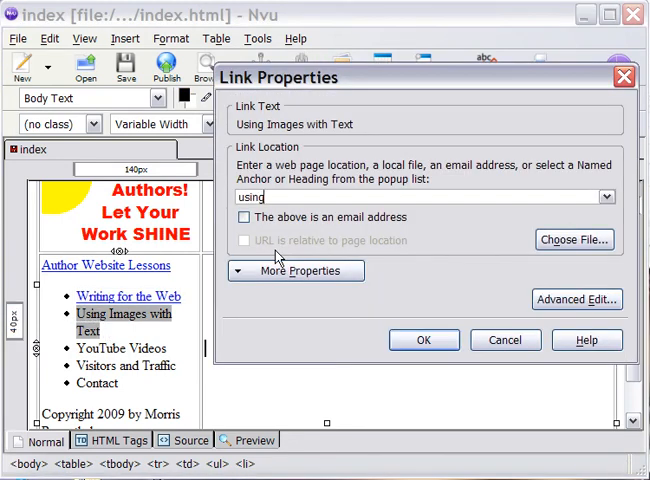
{"action": "type", "text": ".html"}
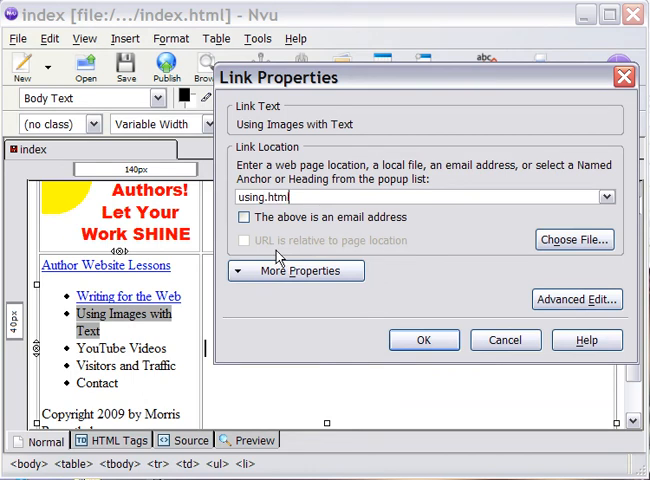
{"action": "left_click", "coordinate": [424, 340]}
{"action": "type", "text": "youtube.ht"}
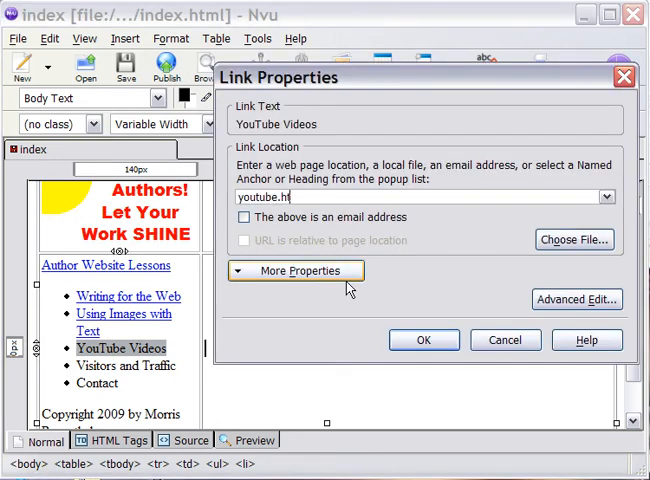
{"action": "left_click", "coordinate": [423, 340]}
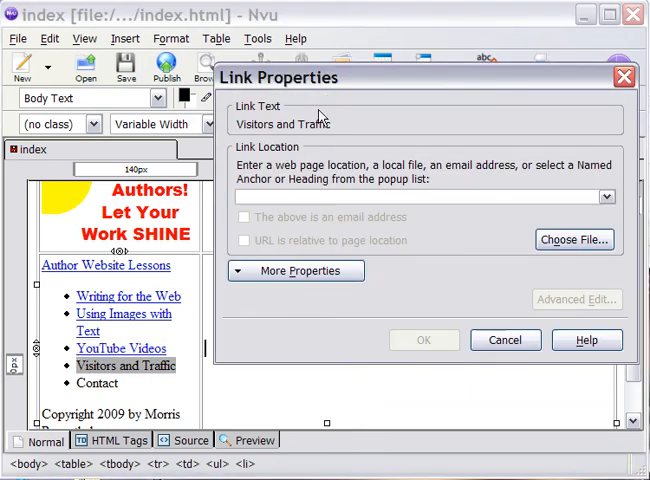
Link Visitors and Traffic to visitors.html
{"action": "type", "text": "v"}
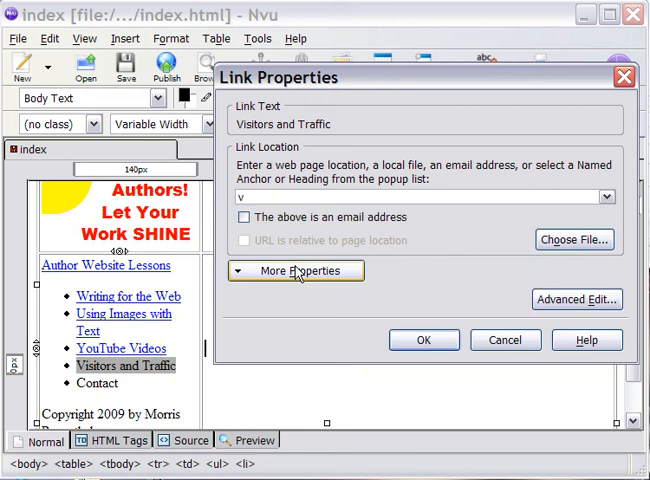
{"action": "type", "text": "isitors"}
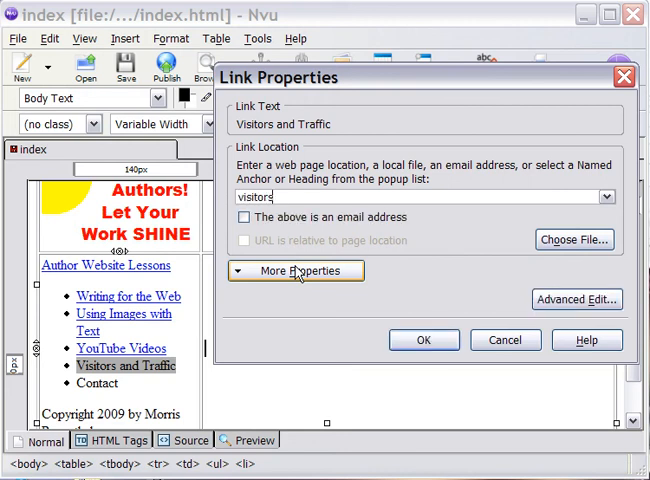
{"action": "type", "text": "."}
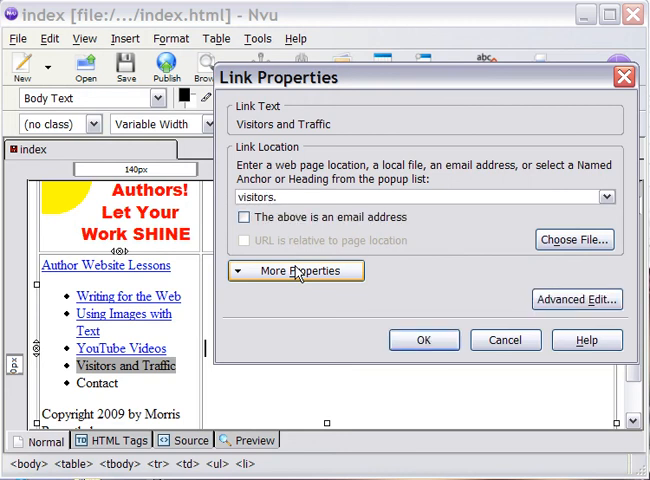
{"action": "type", "text": "htm"}
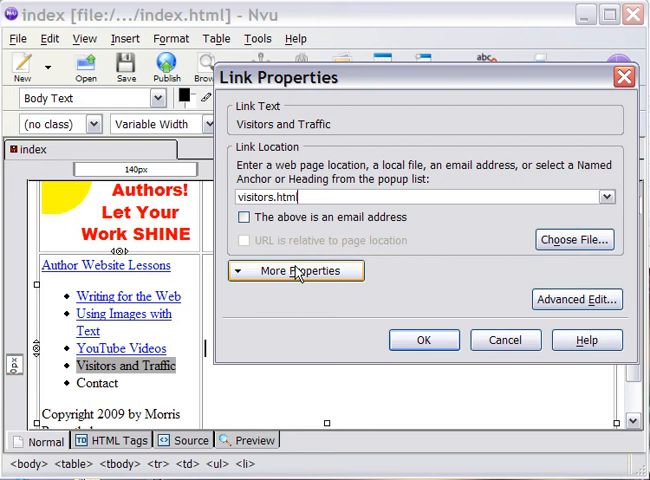
{"action": "mouse_move", "coordinate": [424, 340]}
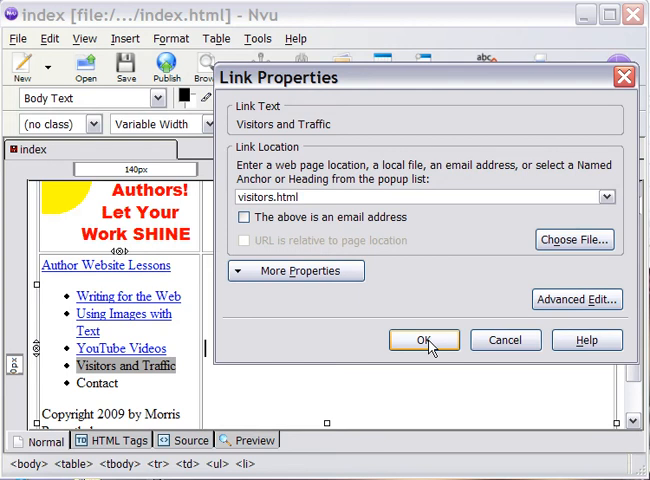
{"action": "left_click", "coordinate": [425, 340]}
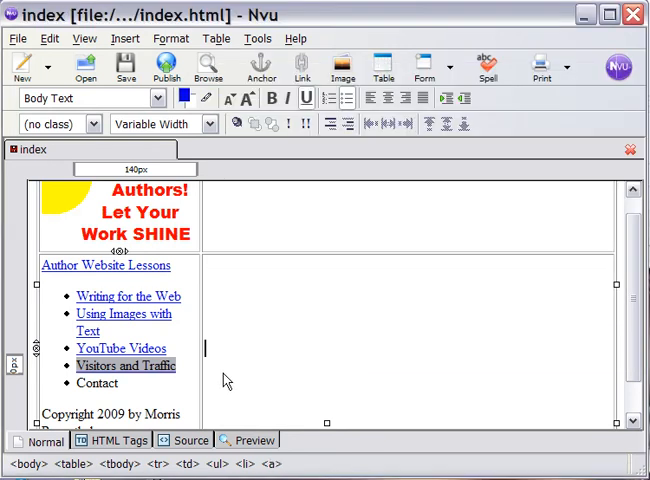
{"action": "mouse_move", "coordinate": [152, 392]}
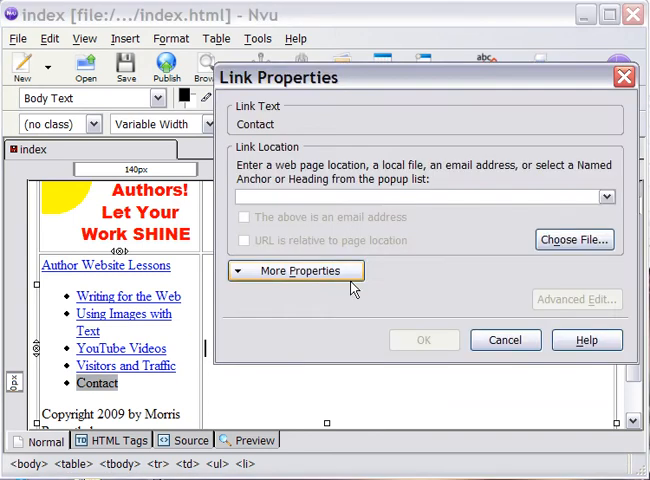
Link the Contact item to contact.html
{"action": "type", "text": "contact.h"}
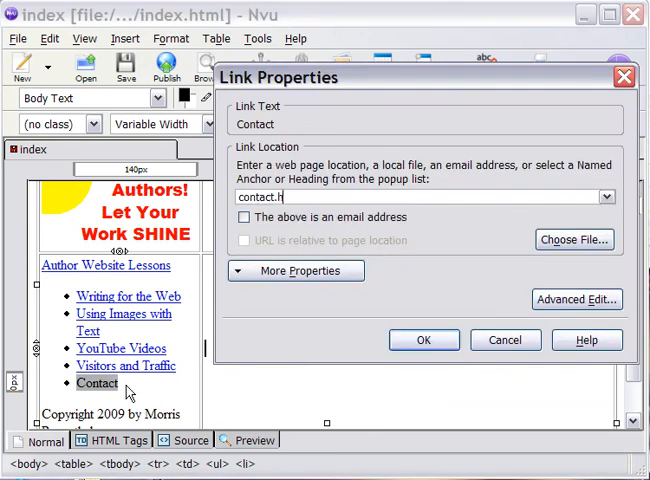
{"action": "left_click", "coordinate": [423, 339]}
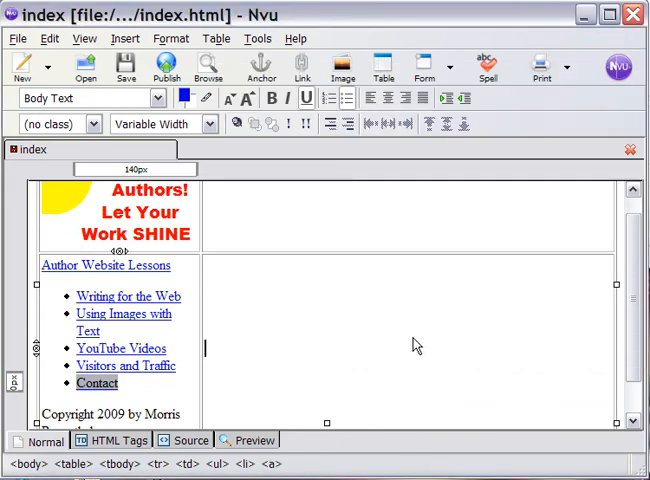
{"action": "mouse_move", "coordinate": [277, 230]}
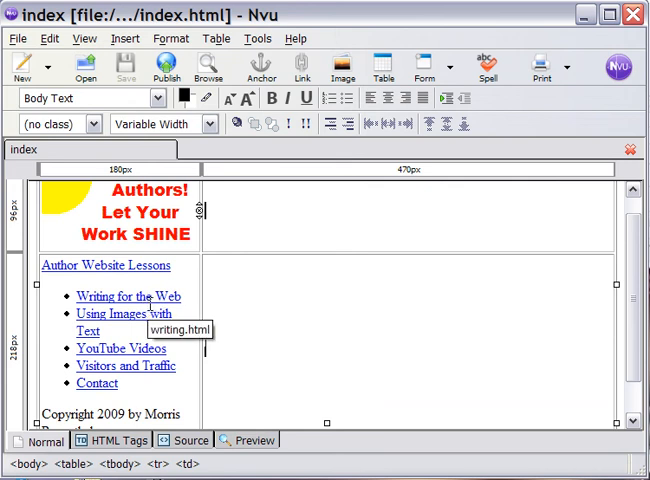
Save a copy of the page named writing
{"action": "left_click", "coordinate": [18, 38]}
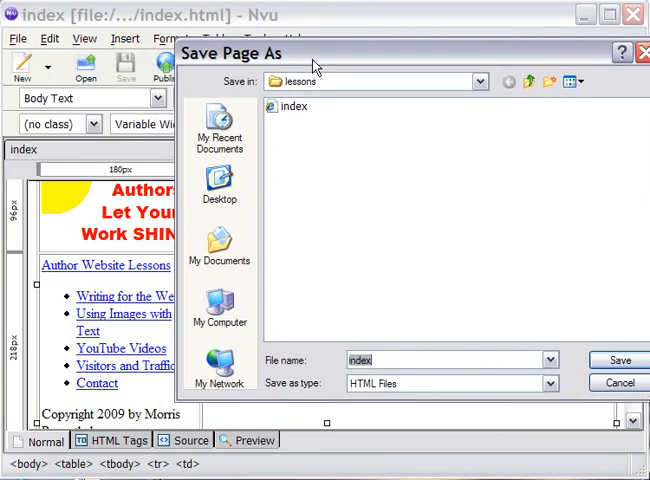
{"action": "type", "text": "w"}
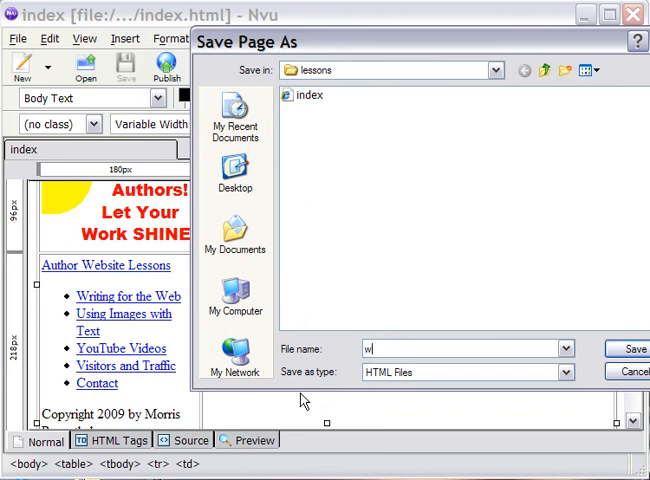
{"action": "type", "text": "riting"}
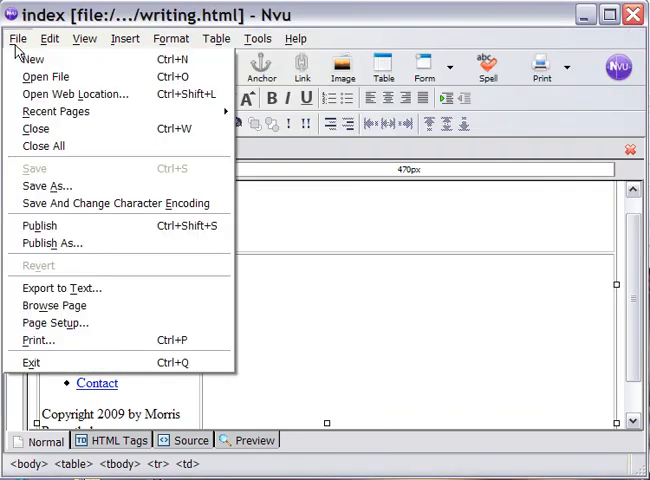
Save another copy of the page named using
{"action": "left_click", "coordinate": [46, 185]}
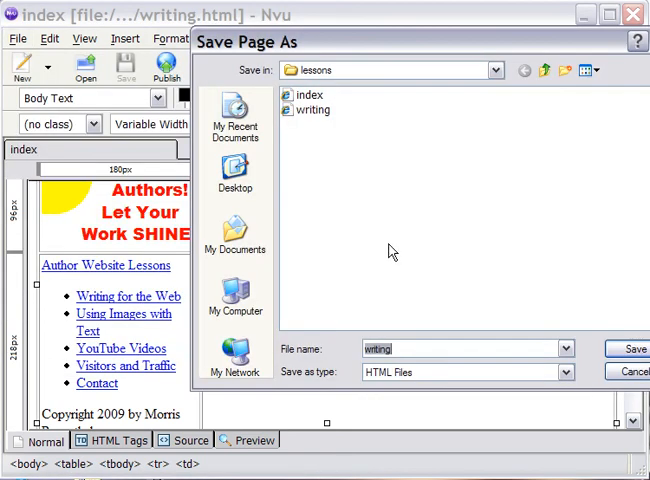
{"action": "type", "text": "usin"}
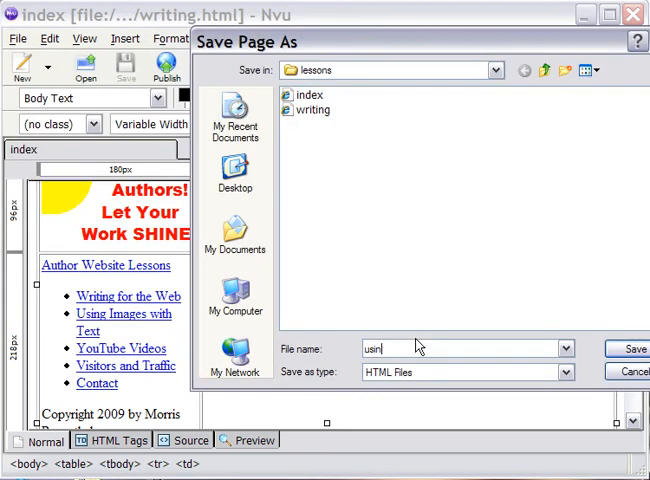
{"action": "left_click", "coordinate": [631, 349]}
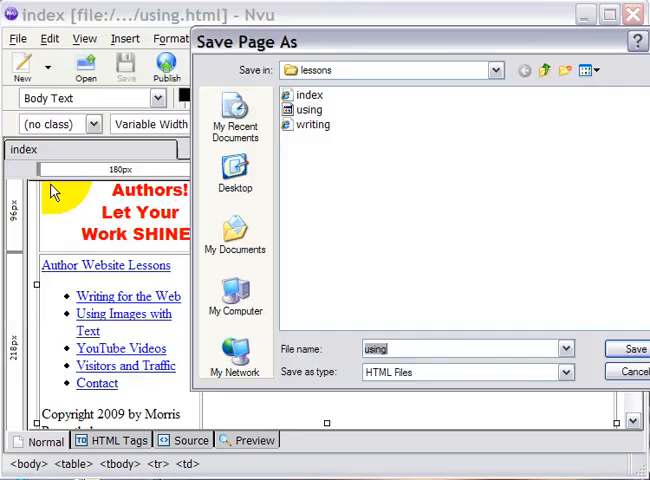
{"action": "mouse_move", "coordinate": [348, 337]}
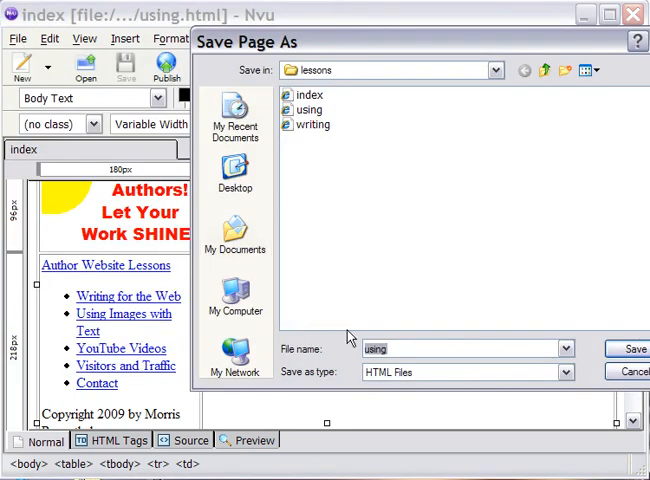
Save page copies named youtube, visitors and contact in the lessons folder
{"action": "type", "text": "youtube"}
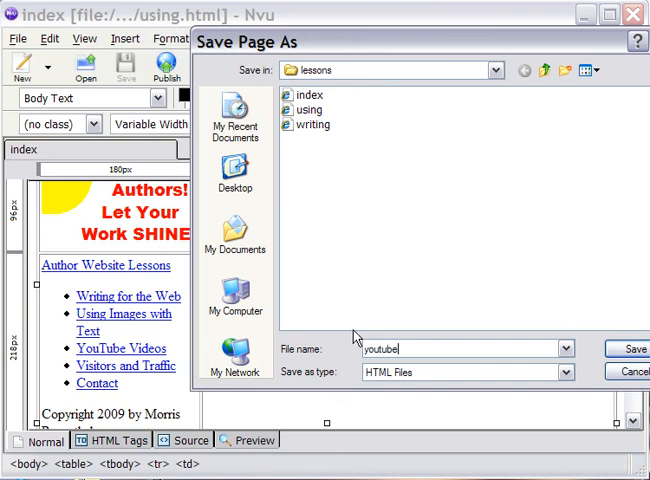
{"action": "left_click", "coordinate": [632, 349]}
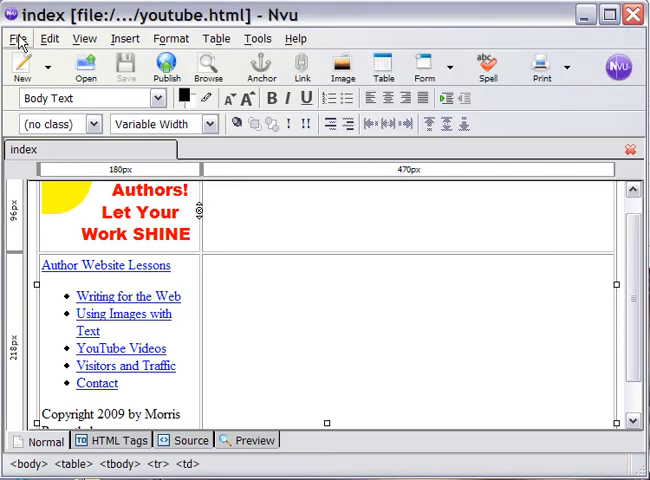
{"action": "left_click", "coordinate": [15, 38]}
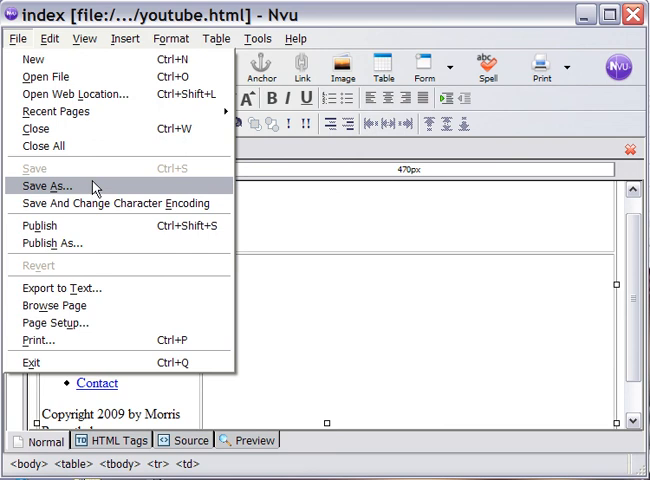
{"action": "left_click", "coordinate": [48, 186]}
{"action": "type", "text": "visitors"}
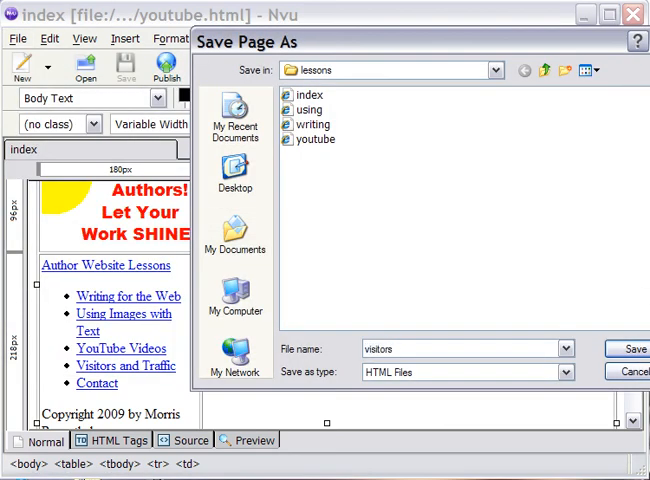
{"action": "left_click", "coordinate": [631, 348]}
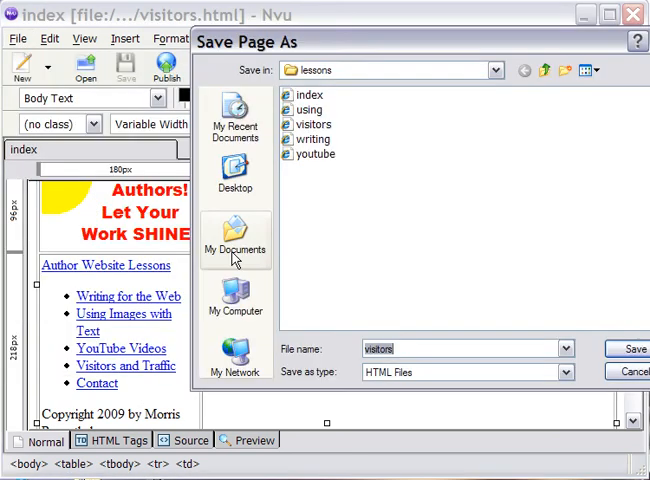
{"action": "type", "text": "contact"}
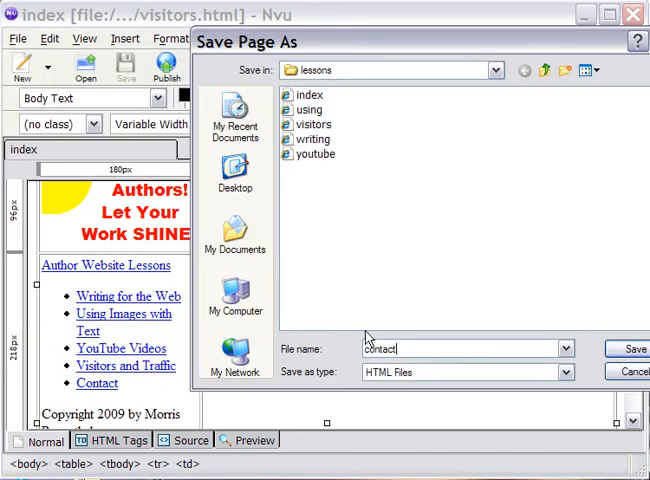
{"action": "left_click", "coordinate": [637, 348]}
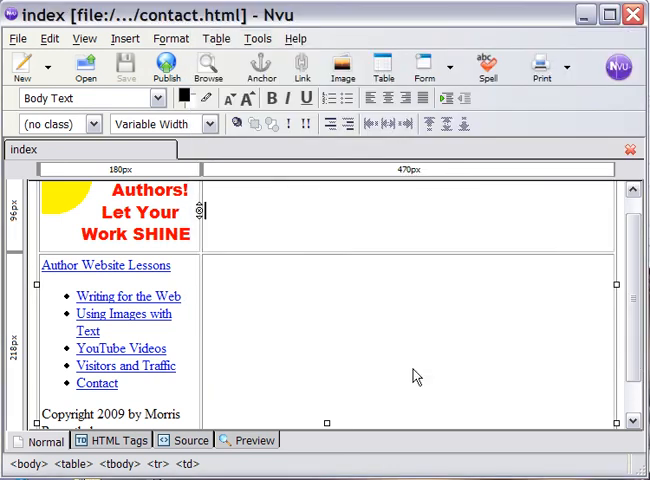
{"action": "mouse_move", "coordinate": [228, 22]}
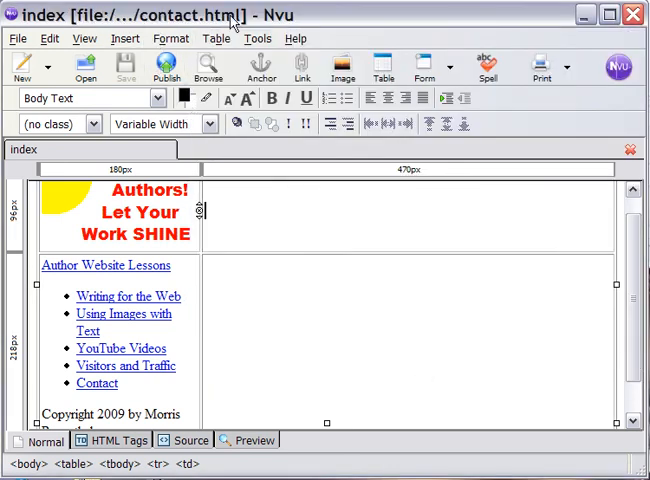